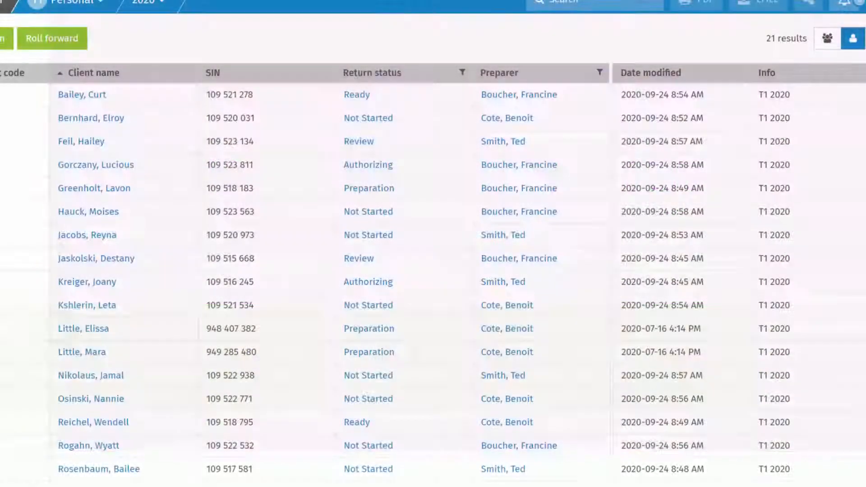
# Go to Settings > Tax through the CCH iFirm main menu
pyautogui.scroll(-3)
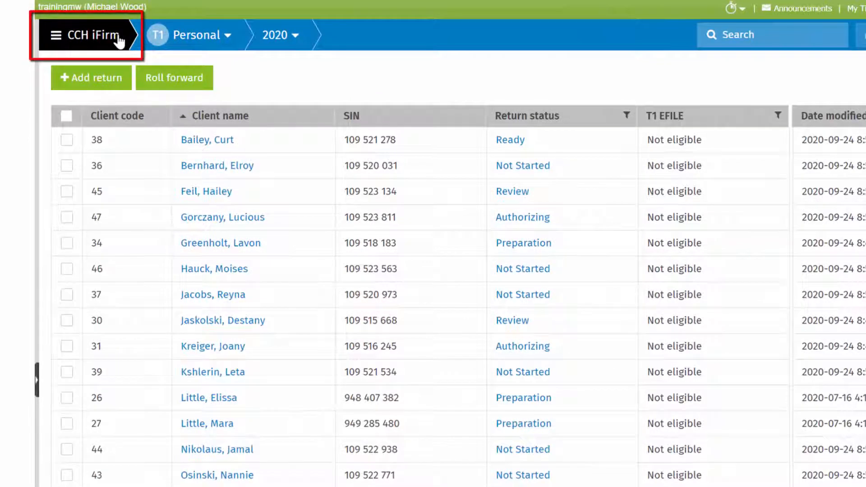
pyautogui.click(83, 35)
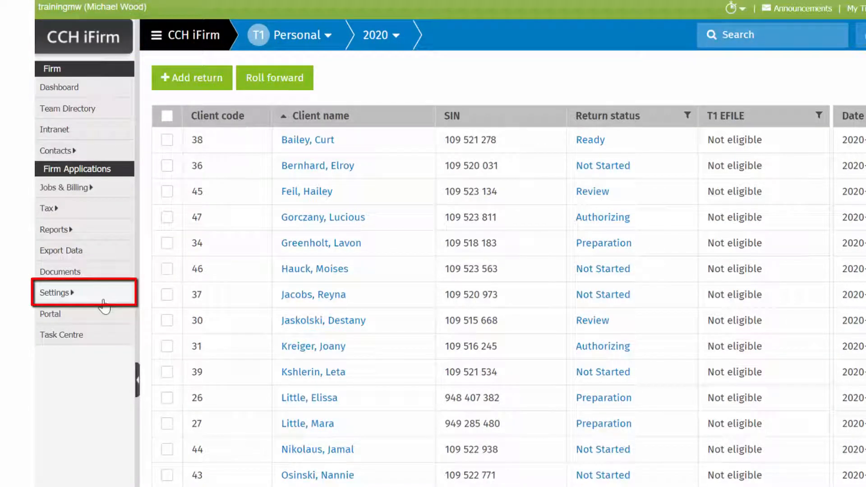
pyautogui.click(54, 293)
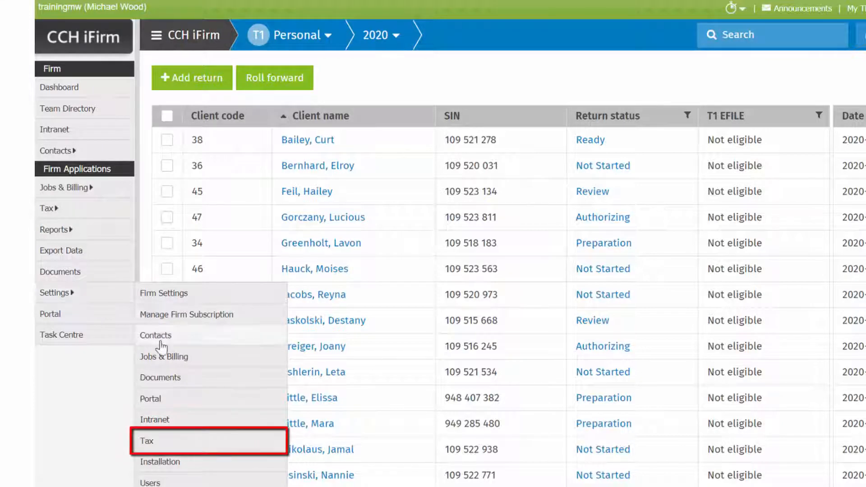
pyautogui.click(146, 441)
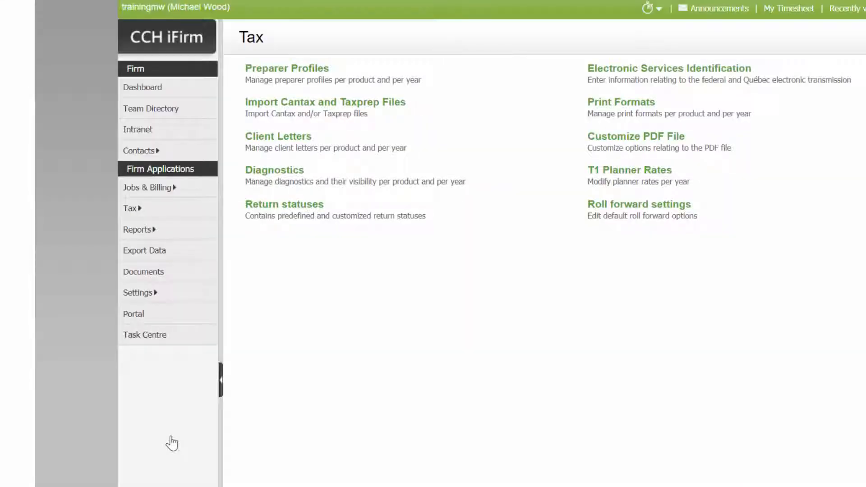
pyautogui.moveTo(284, 204)
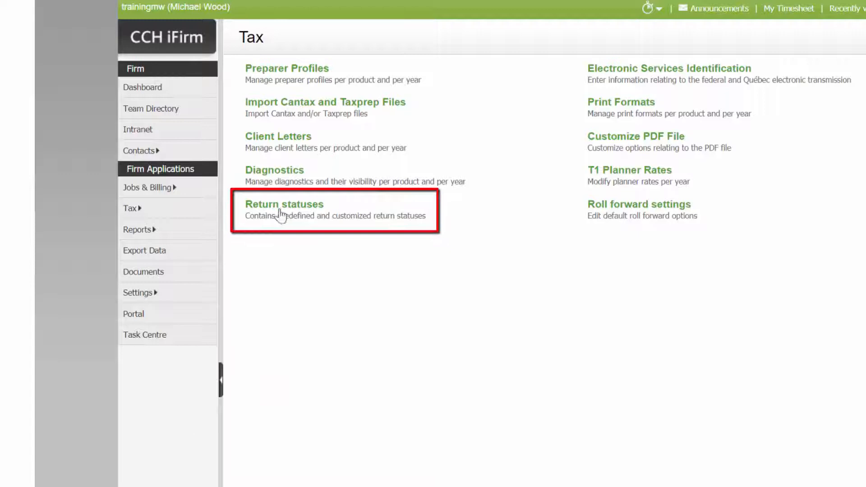
# Change the To Pay return status from active to Inactive and save
pyautogui.click(283, 203)
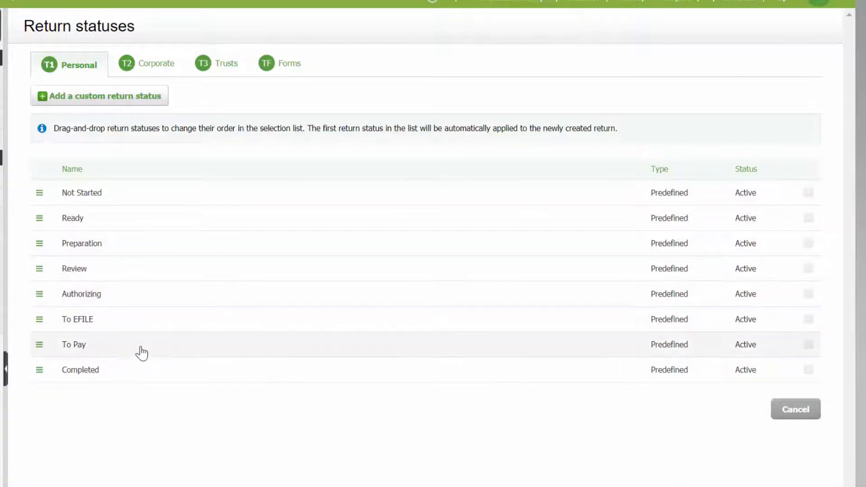
pyautogui.click(73, 344)
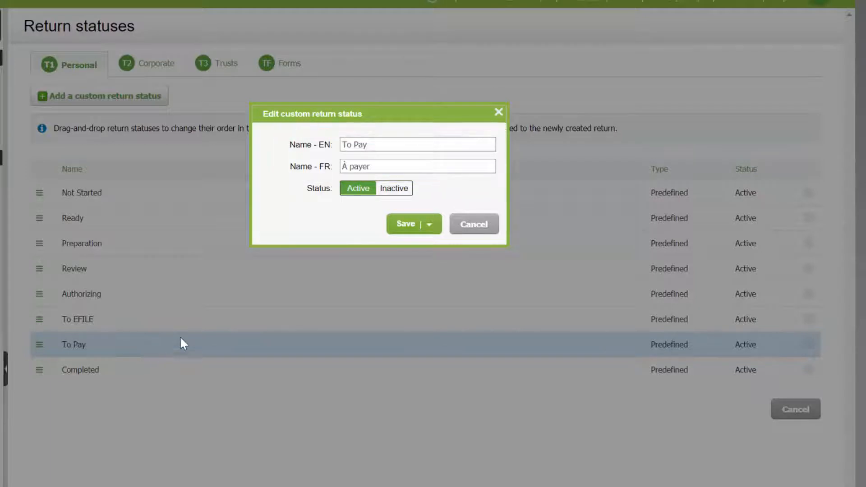
pyautogui.click(394, 188)
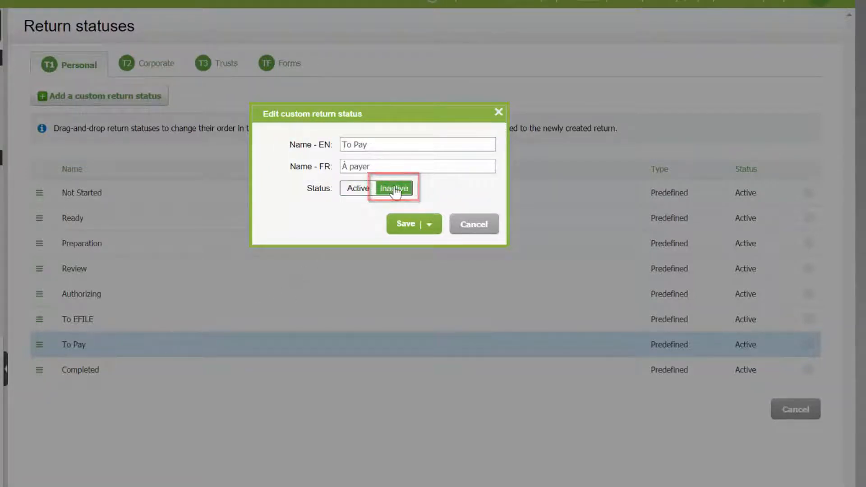
pyautogui.click(407, 224)
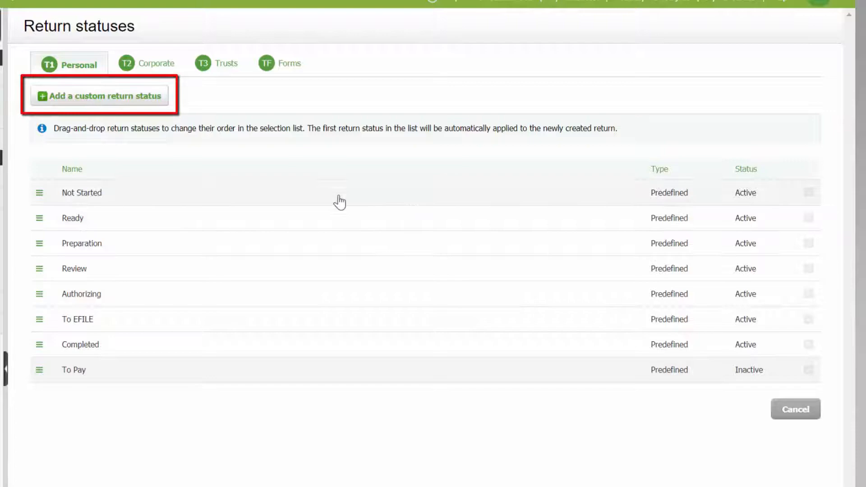
# Create active custom status 'On Hold' with French name 'en attente' and save it
pyautogui.click(99, 95)
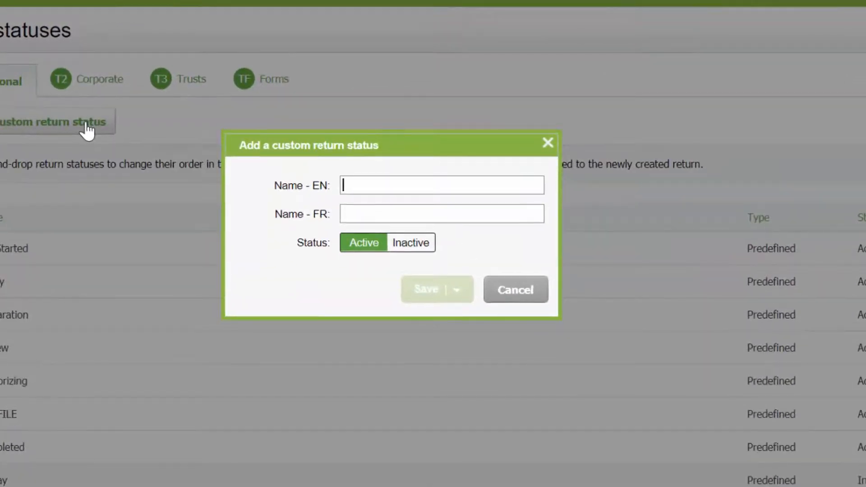
pyautogui.write('On Hold')
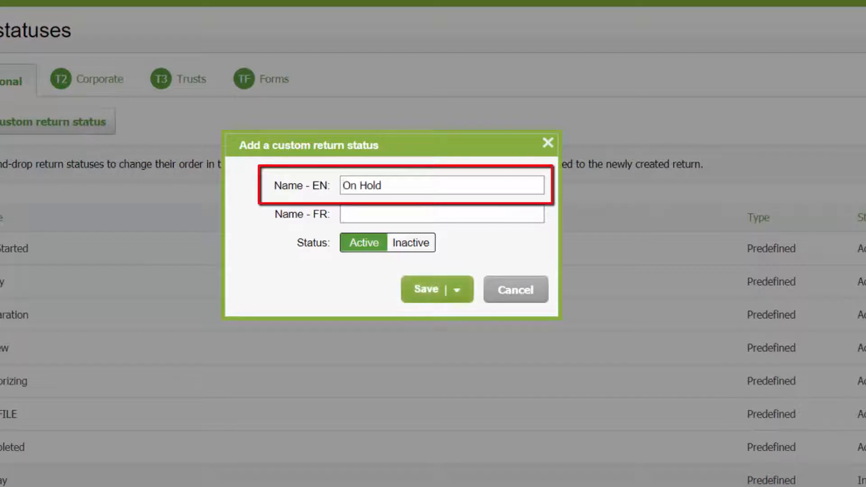
pyautogui.write('en attente')
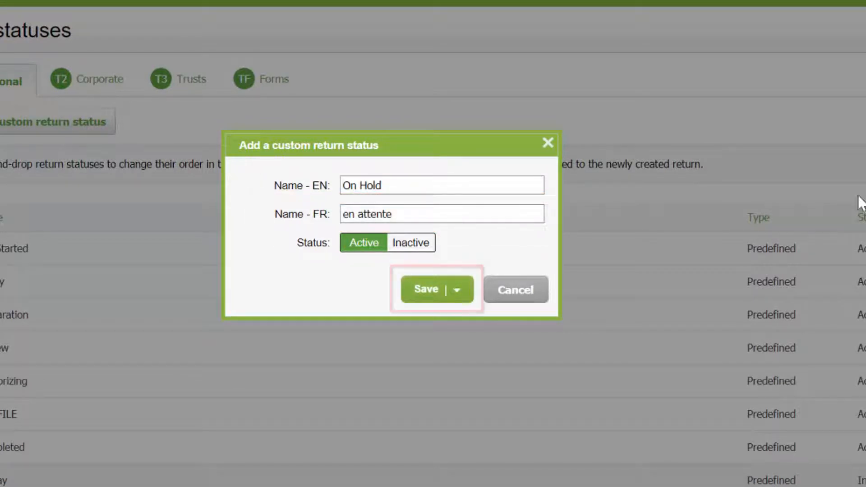
pyautogui.click(427, 289)
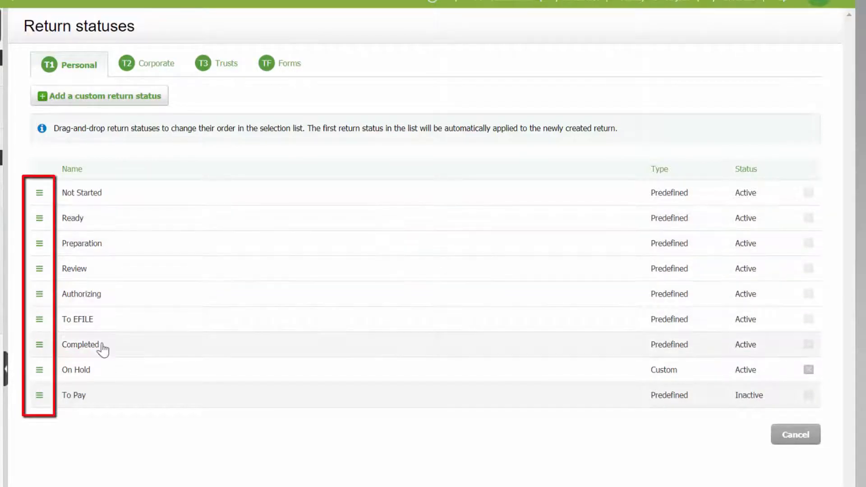
# Drag the On Hold status row upward in two moves
pyautogui.moveTo(38, 370); pyautogui.dragTo(38, 319)
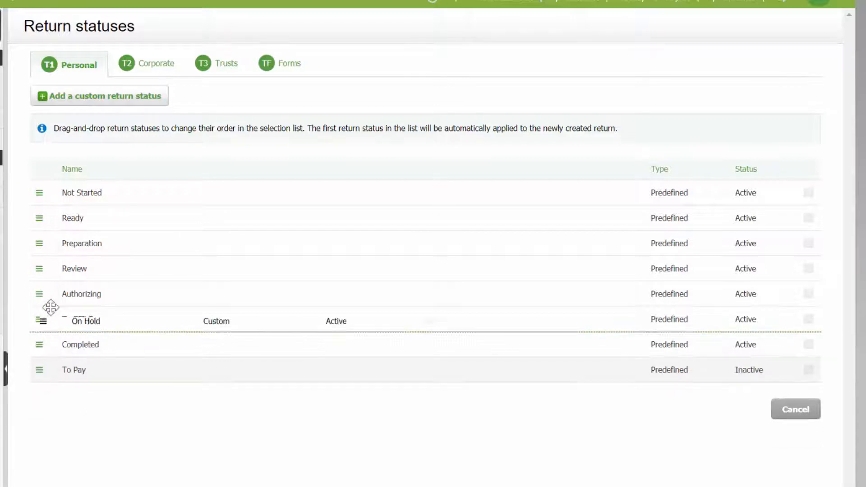
pyautogui.moveTo(50, 308); pyautogui.dragTo(49, 217)
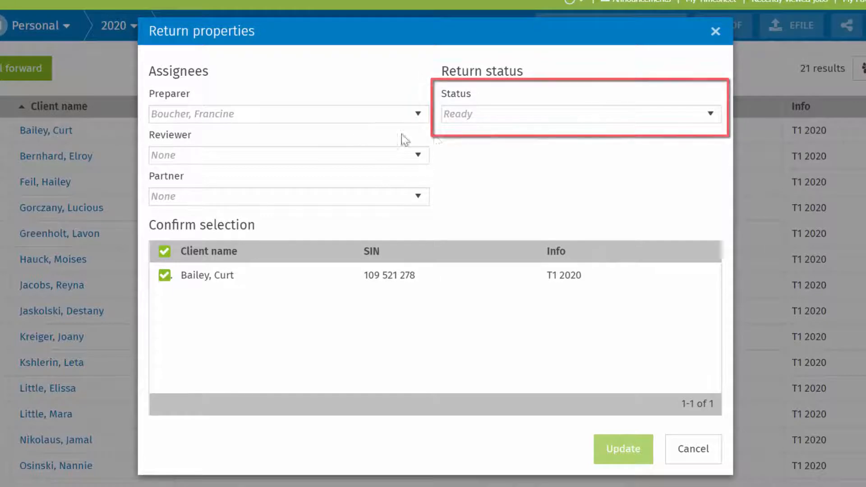
pyautogui.click(580, 113)
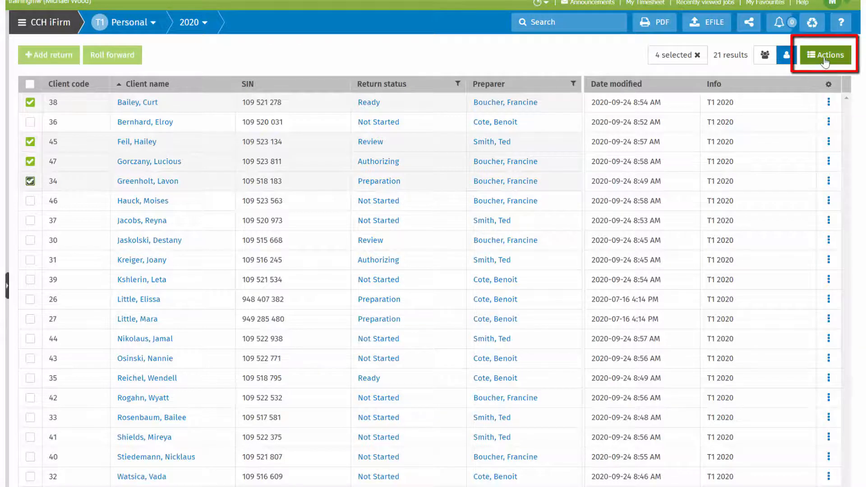
# Bulk-set the four checked returns to Completed, then filter return status to Preparation
pyautogui.click(824, 55)
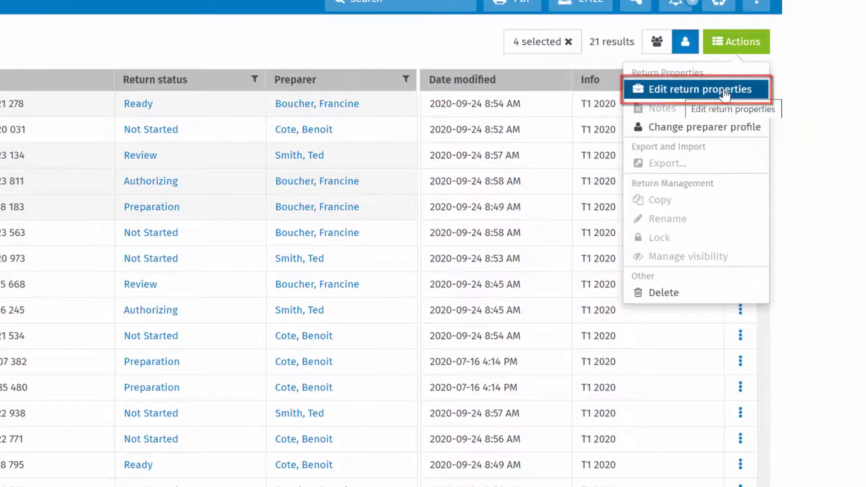
pyautogui.click(694, 89)
pyautogui.write('Completed')
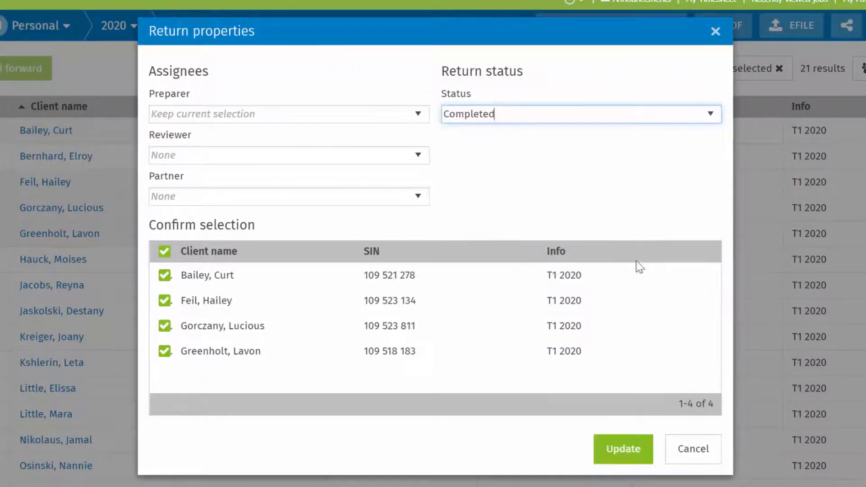
pyautogui.click(622, 448)
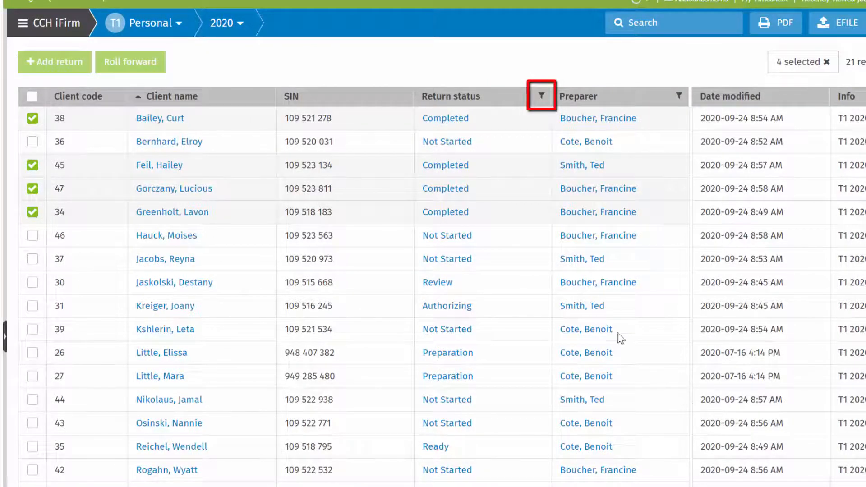
pyautogui.click(541, 96)
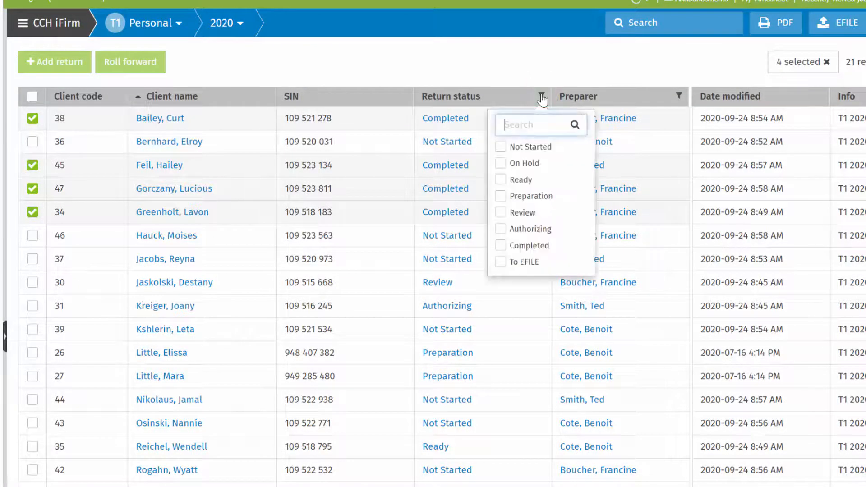
pyautogui.click(500, 195)
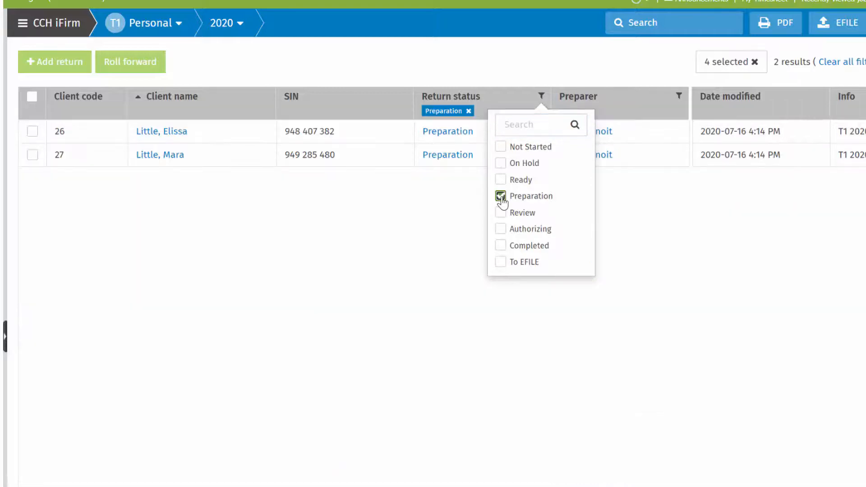